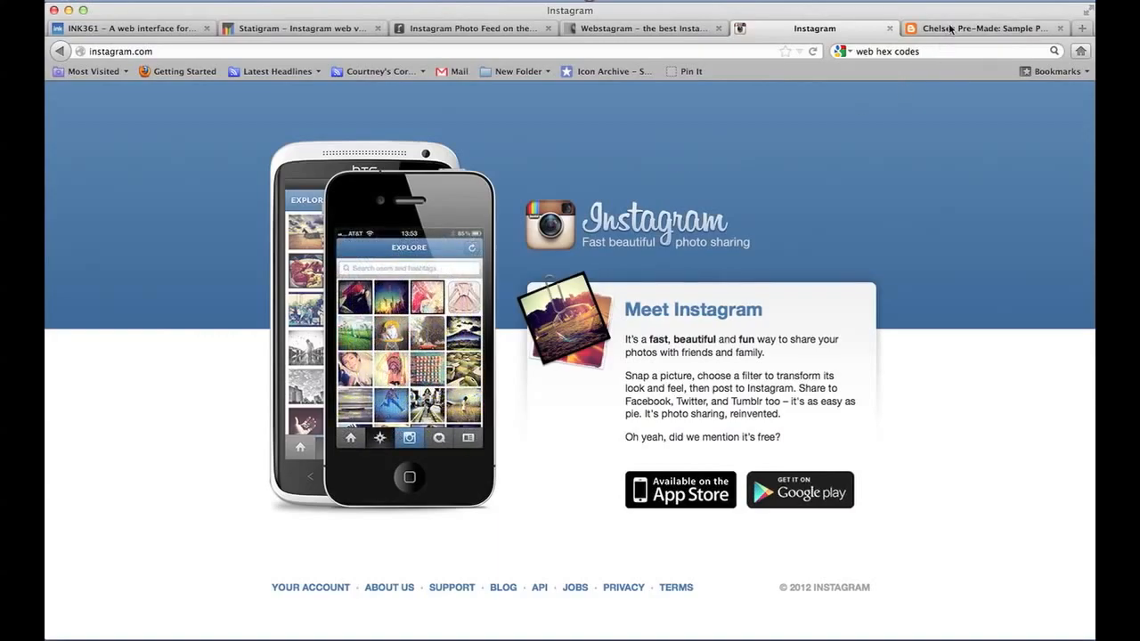
- Switch to the 'Chelsea Pre-Made: Sample Post' tab showing the Connect social icons
{"action": "left_click", "coordinate": [984, 28]}
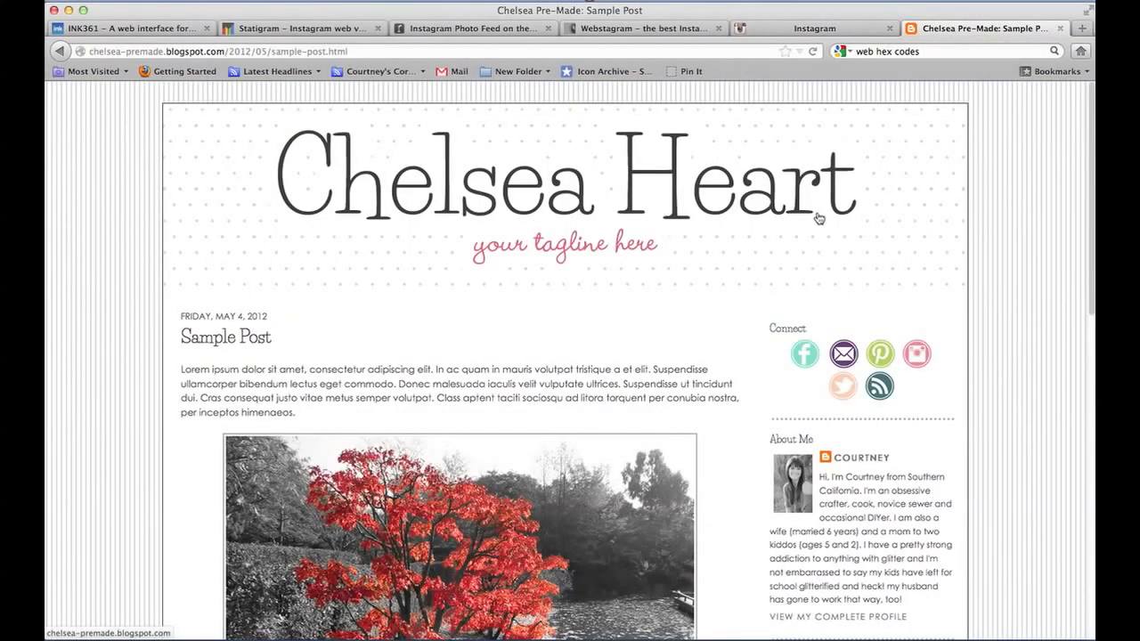
{"action": "mouse_move", "coordinate": [821, 297]}
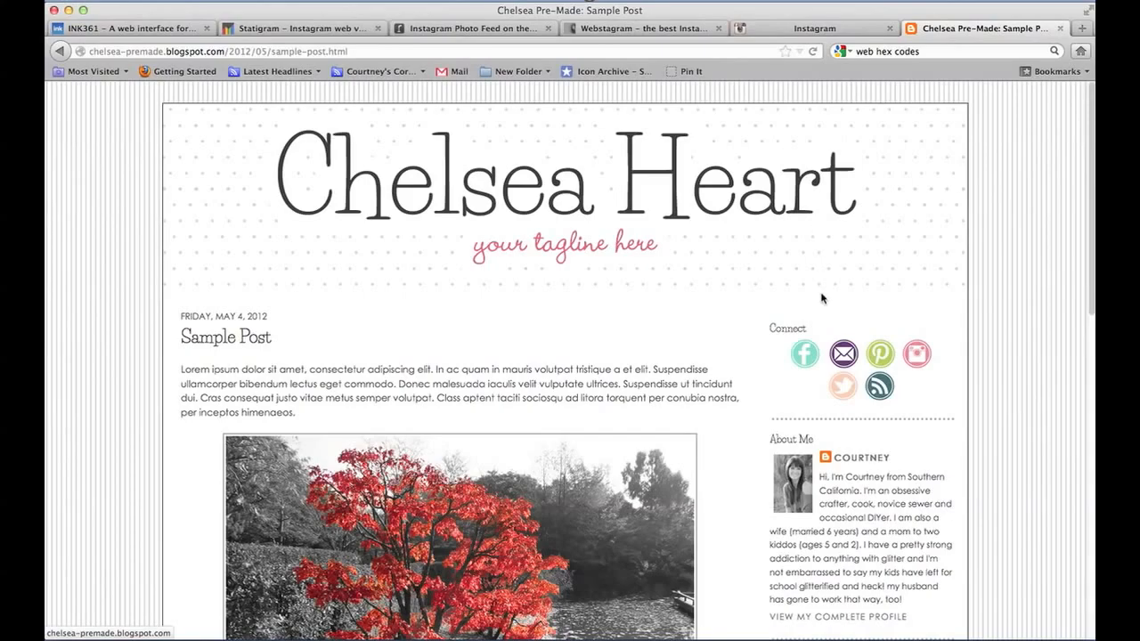
{"action": "mouse_move", "coordinate": [917, 354]}
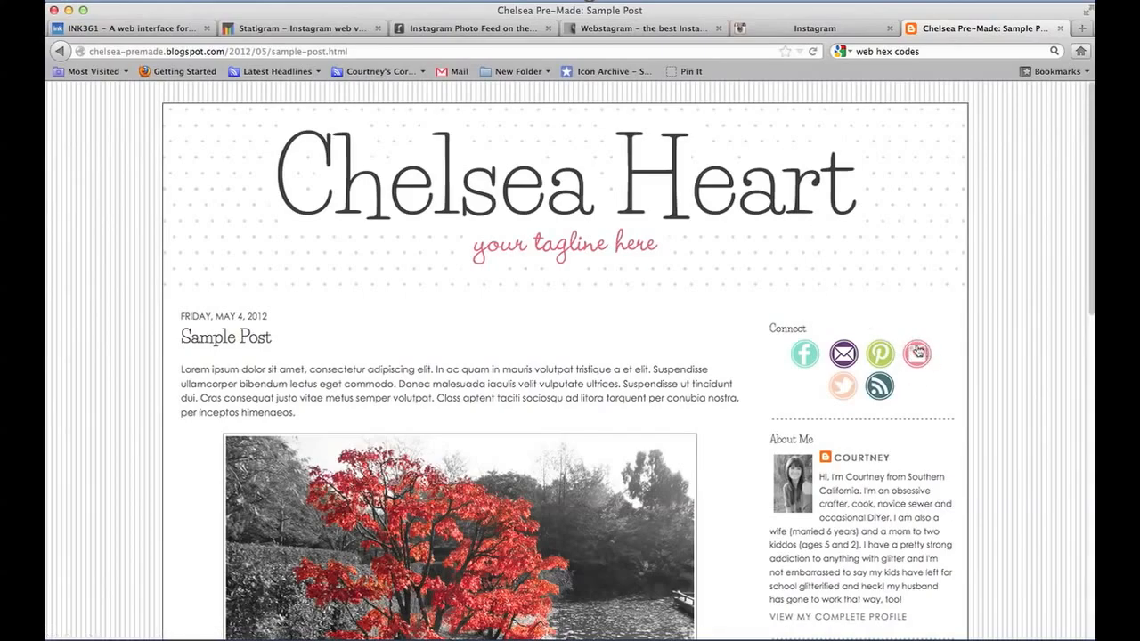
{"action": "mouse_move", "coordinate": [917, 357]}
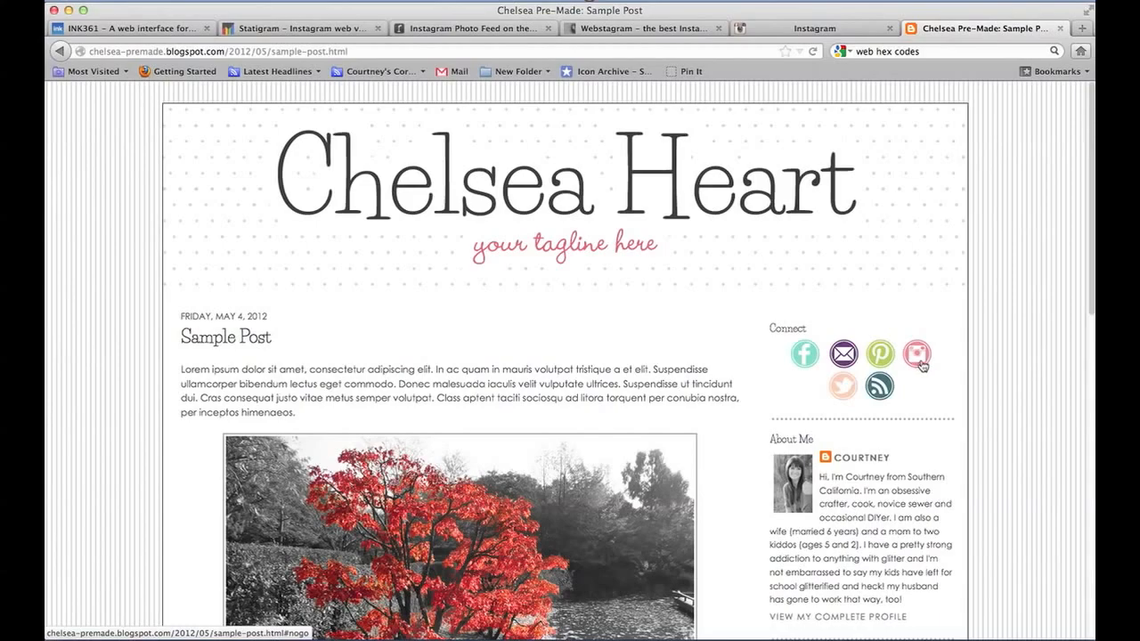
{"action": "mouse_move", "coordinate": [915, 370]}
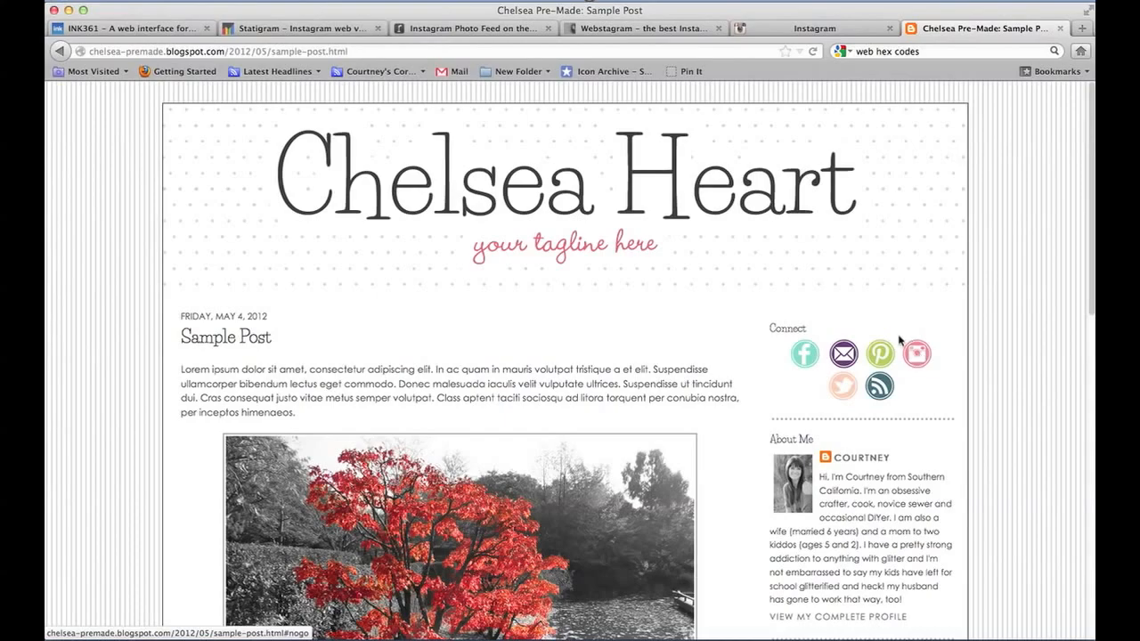
{"action": "mouse_move", "coordinate": [755, 244]}
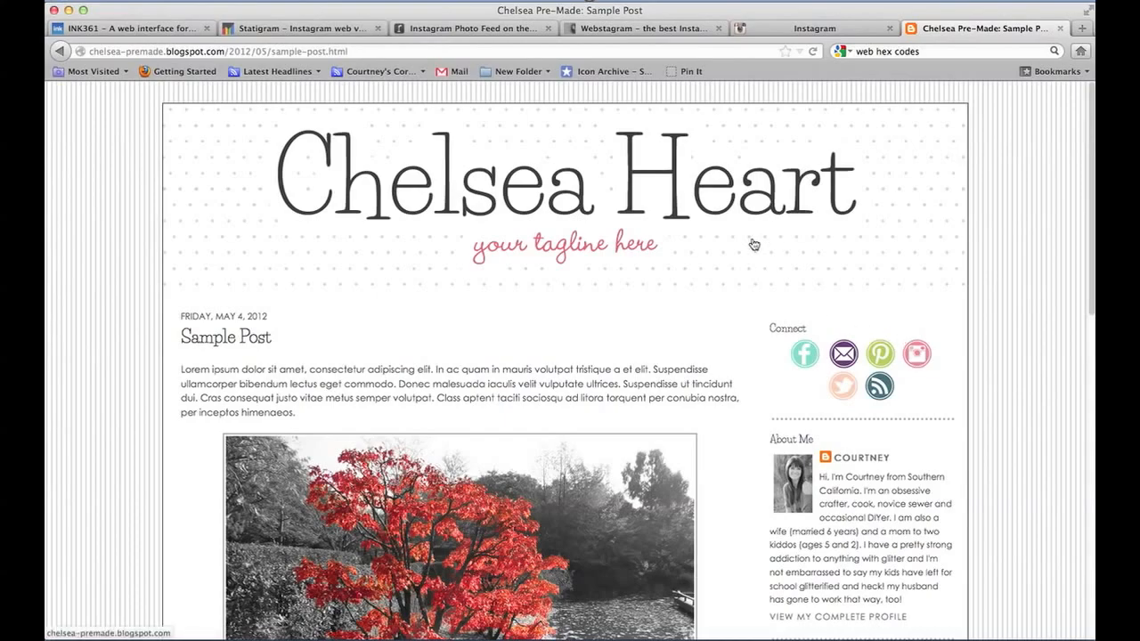
{"action": "mouse_move", "coordinate": [675, 44]}
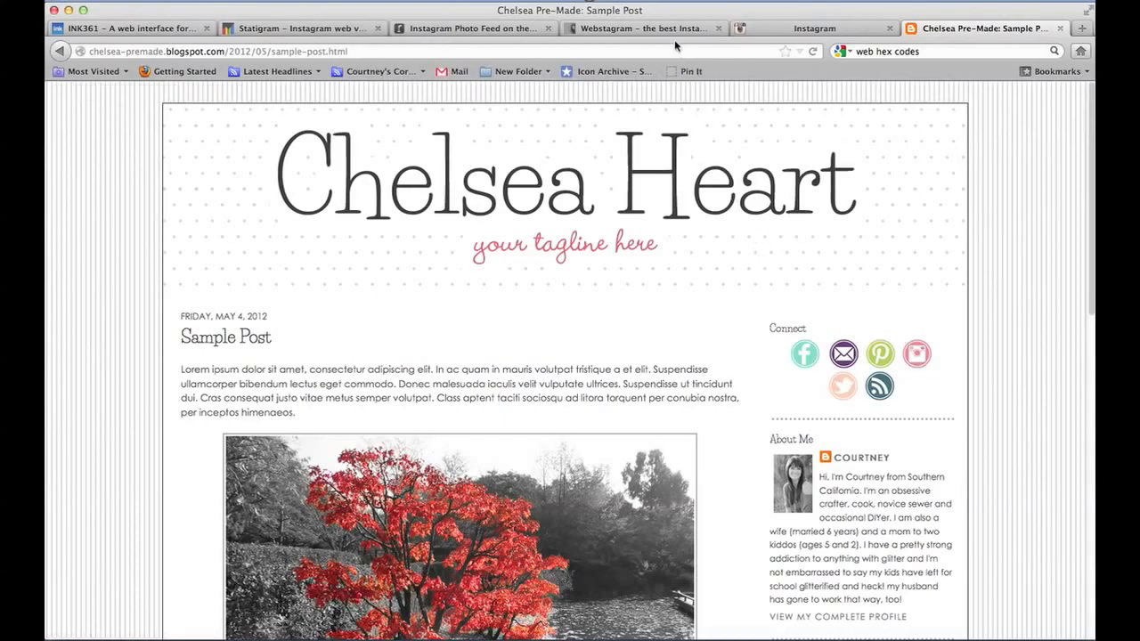
{"action": "mouse_move", "coordinate": [643, 28]}
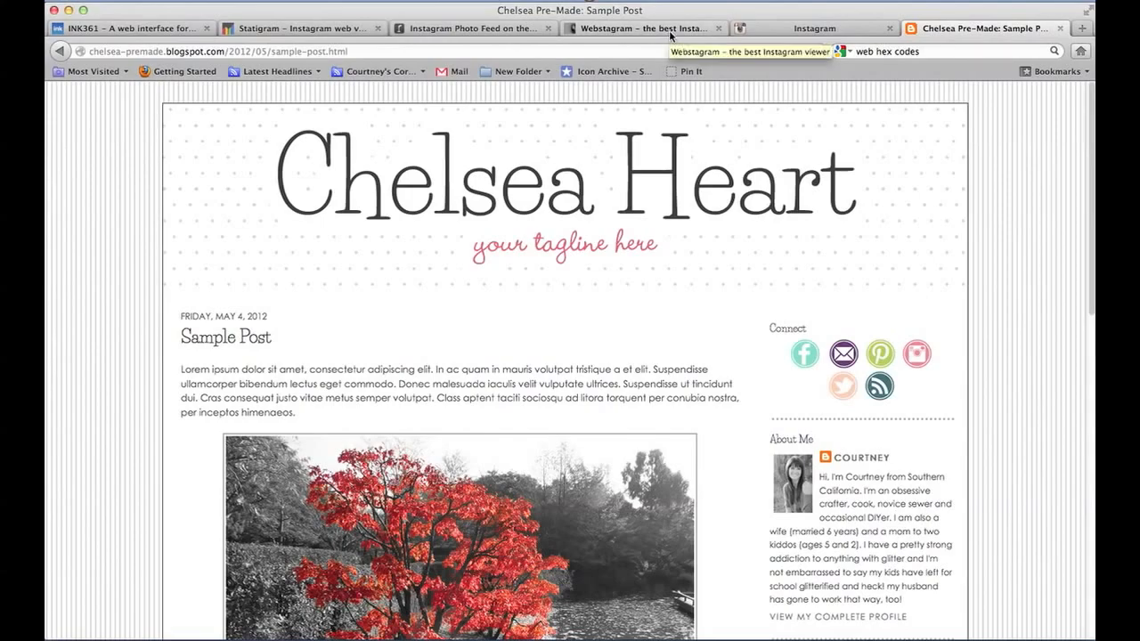
- Switch to the 'Webstagram – the best Instagram viewer' tab
{"action": "left_click", "coordinate": [641, 27]}
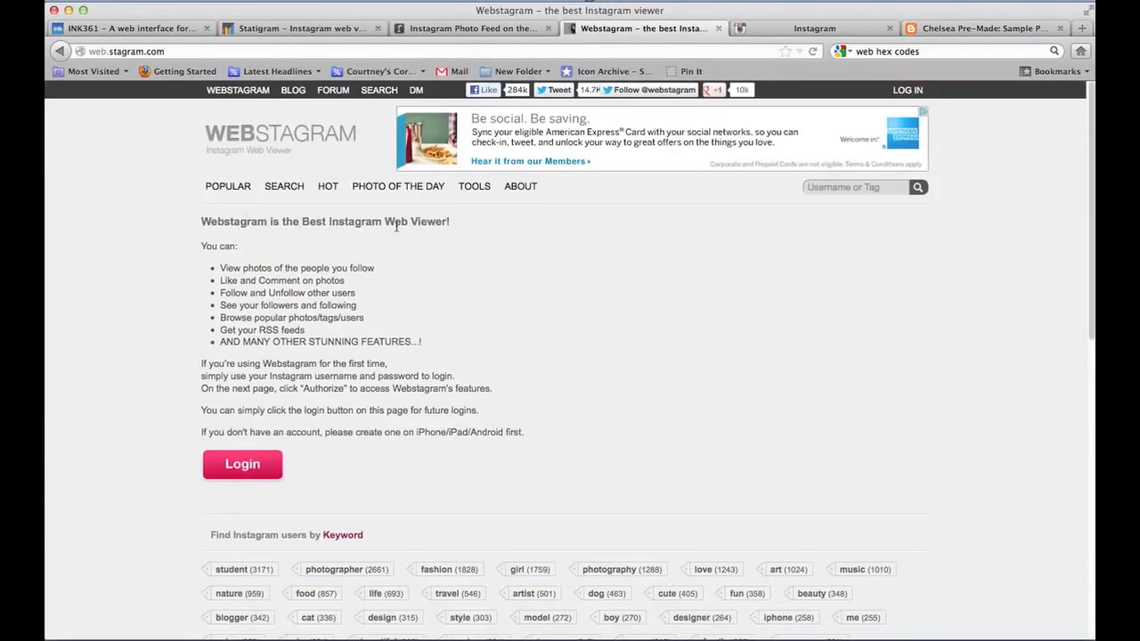
{"action": "mouse_move", "coordinate": [311, 149]}
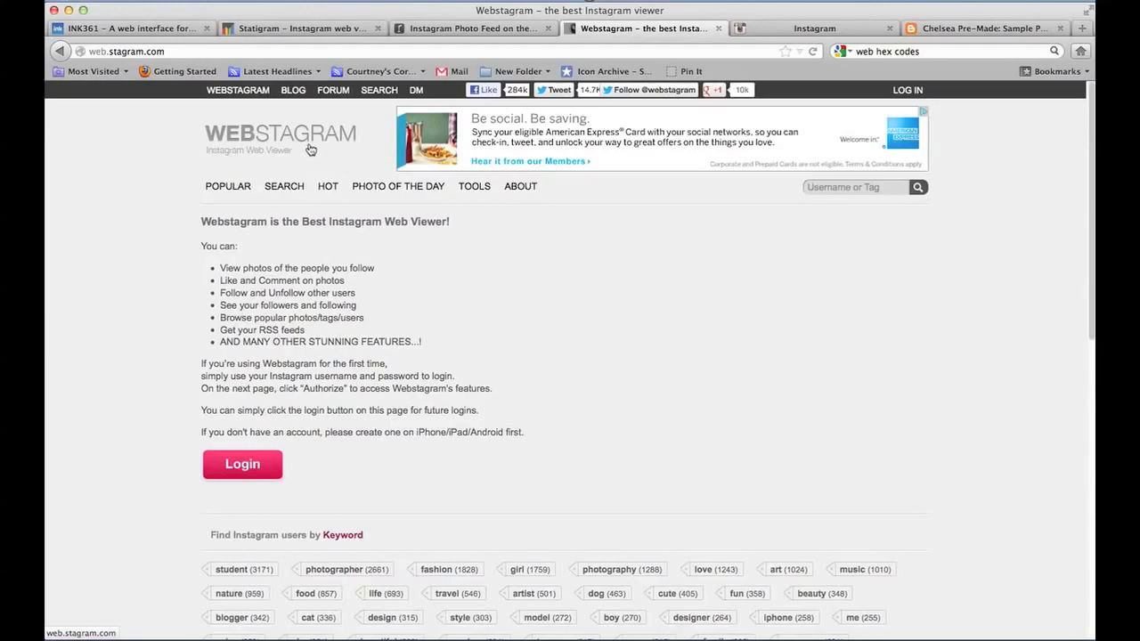
{"action": "mouse_move", "coordinate": [363, 149]}
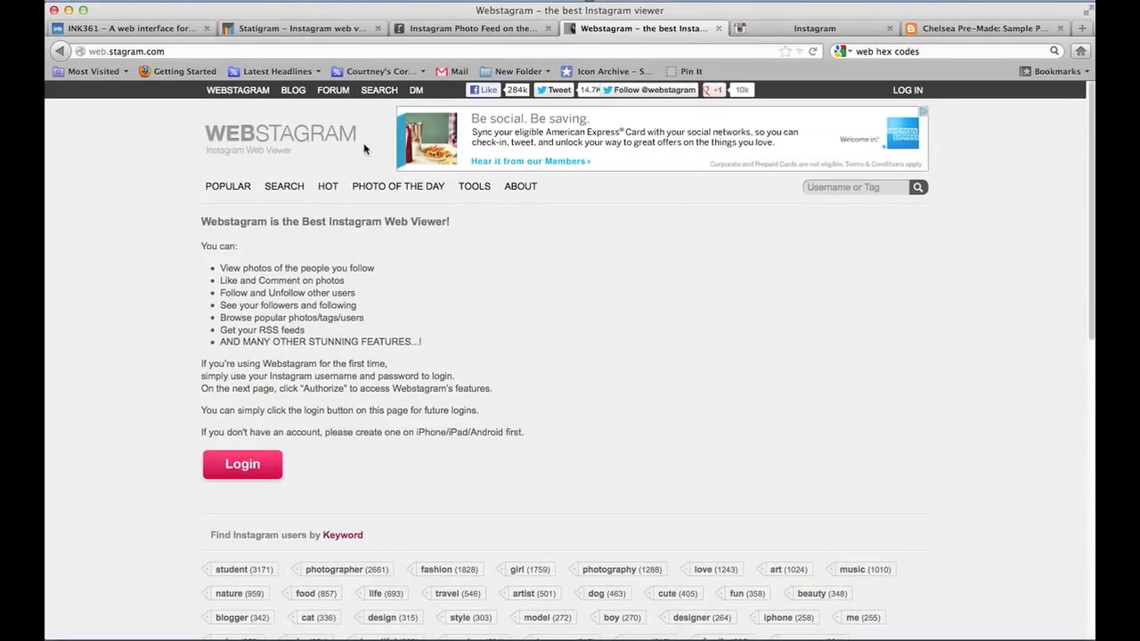
{"action": "mouse_move", "coordinate": [130, 97]}
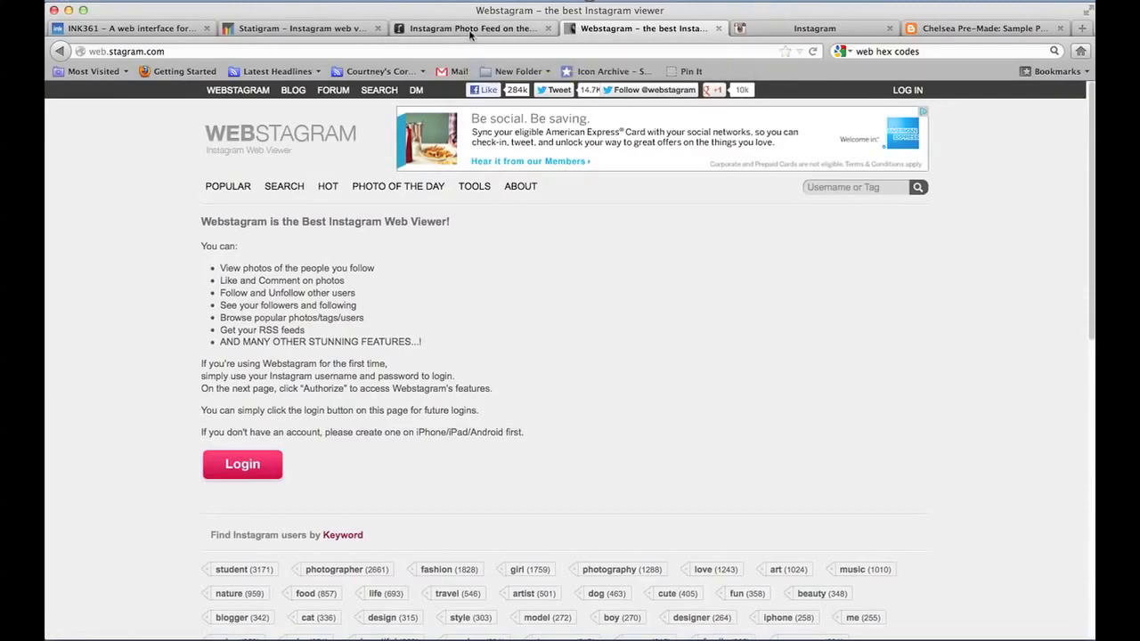
- Switch to the 'Instagram Photo Feed on the Web with Followgram' tab
{"action": "left_click", "coordinate": [472, 27]}
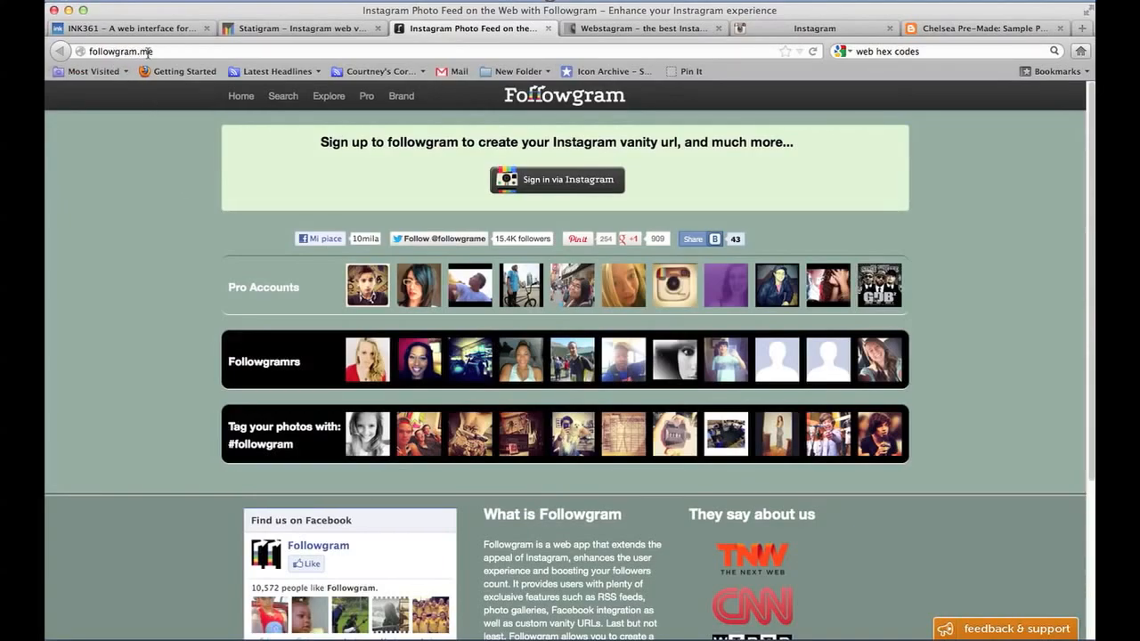
{"action": "mouse_move", "coordinate": [277, 29]}
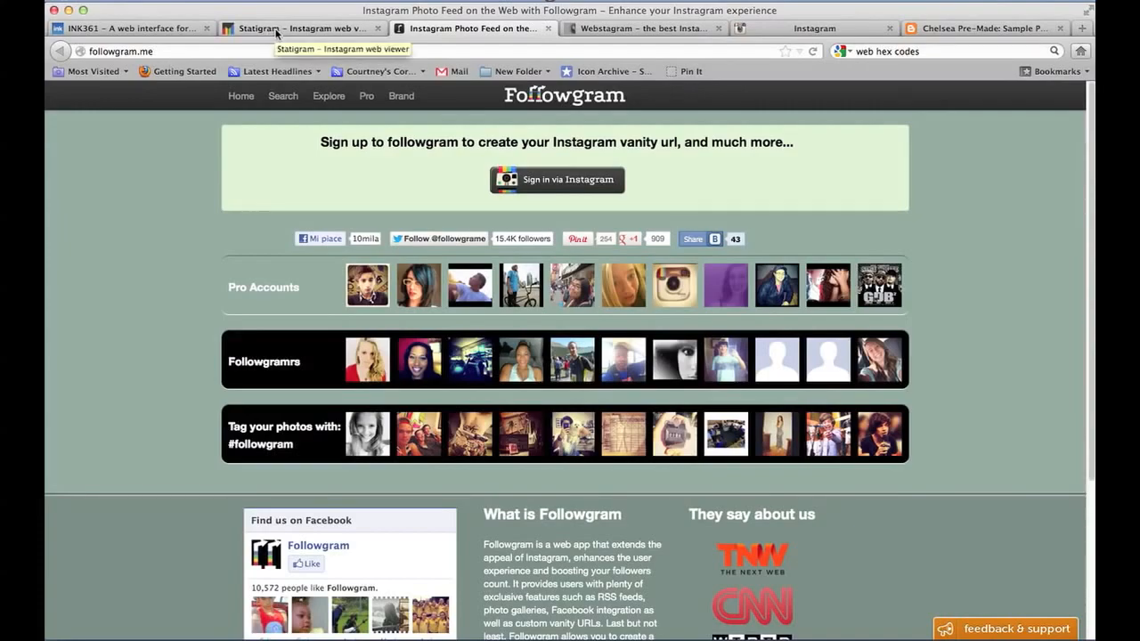
- Switch to the 'Statigram – Instagram web viewer' tab
{"action": "left_click", "coordinate": [302, 28]}
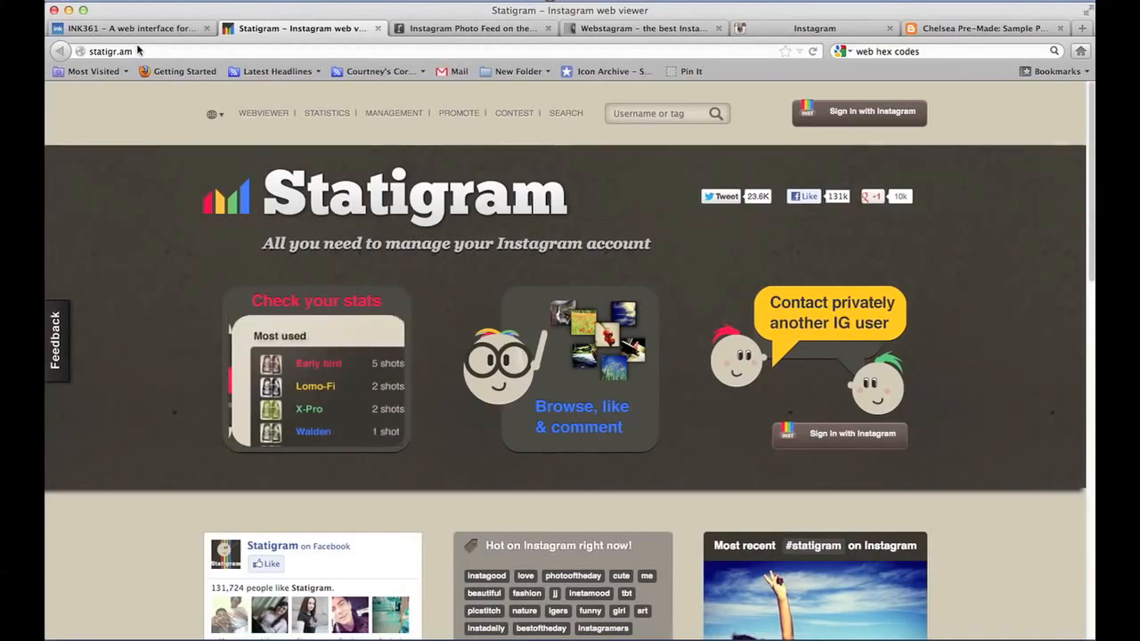
- Switch to the 'INK361 – A web interface for Instagram' tab
{"action": "left_click", "coordinate": [129, 28]}
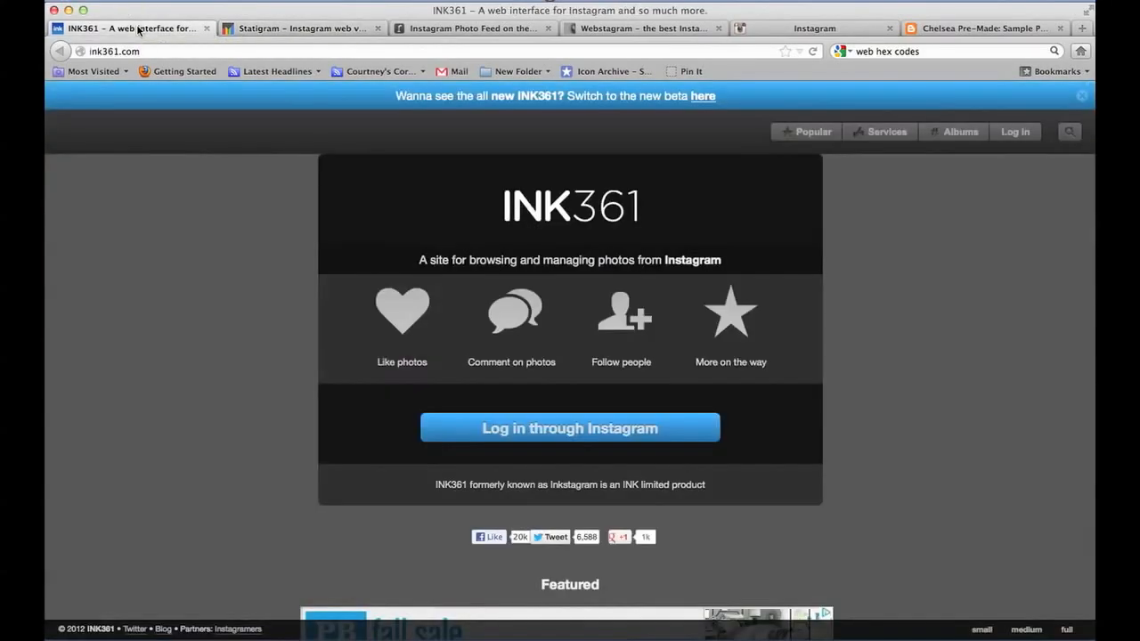
{"action": "mouse_move", "coordinate": [123, 68]}
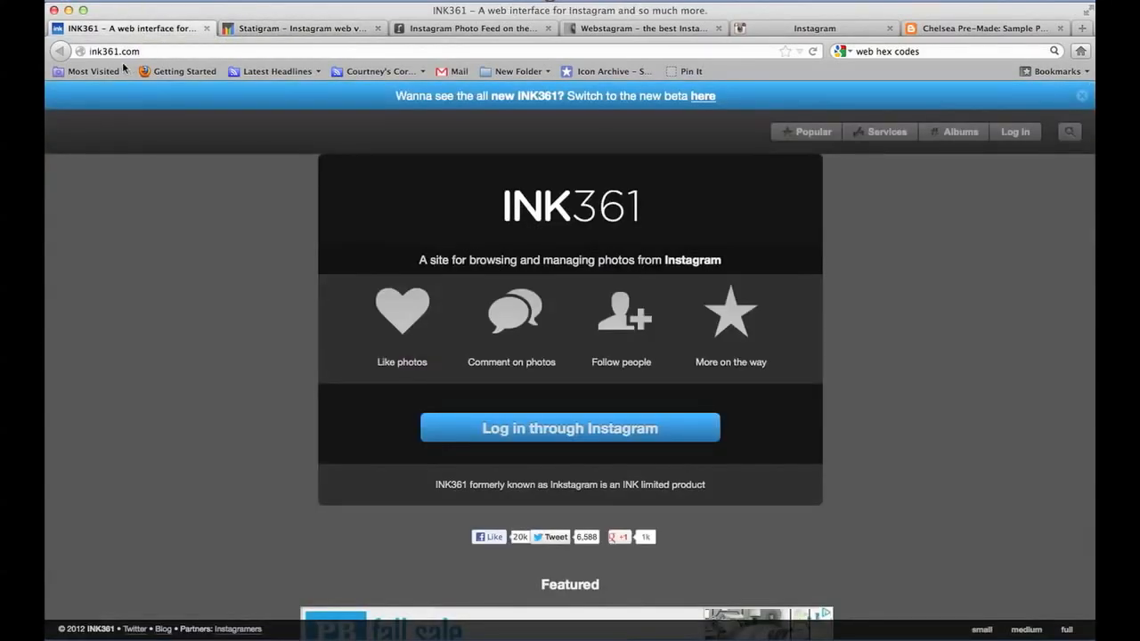
{"action": "mouse_move", "coordinate": [465, 64]}
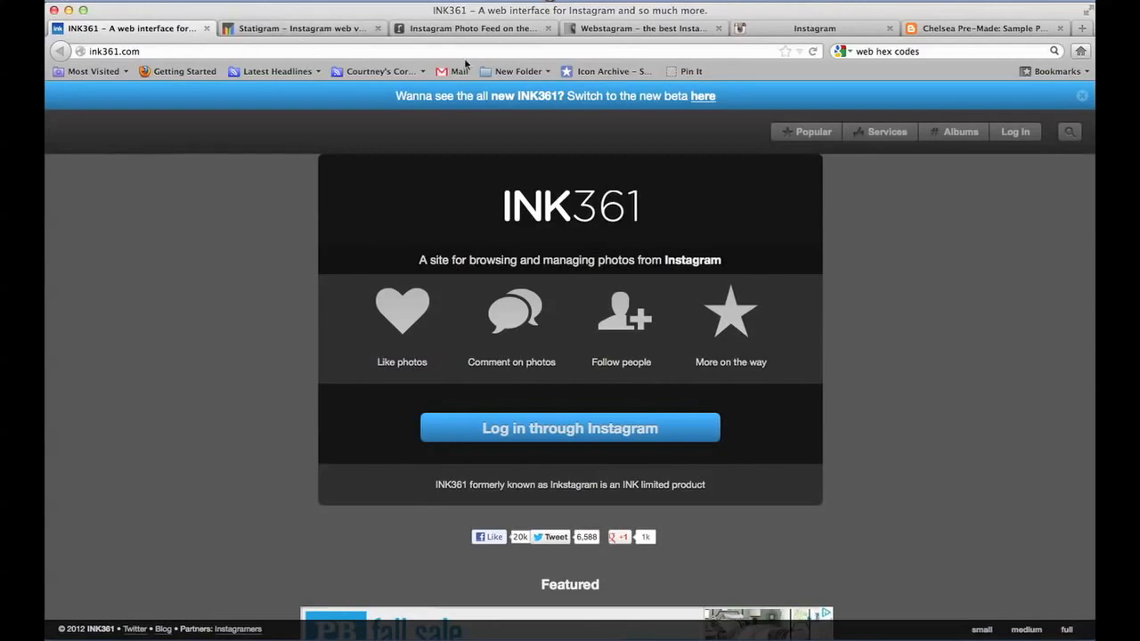
{"action": "mouse_move", "coordinate": [615, 37]}
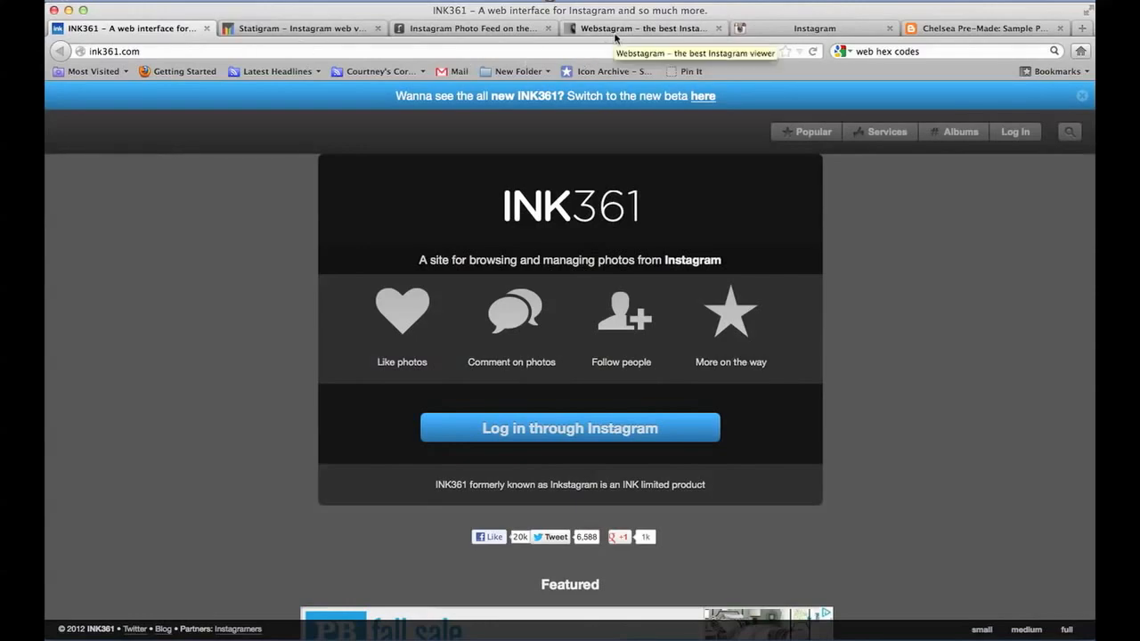
{"action": "mouse_move", "coordinate": [615, 37]}
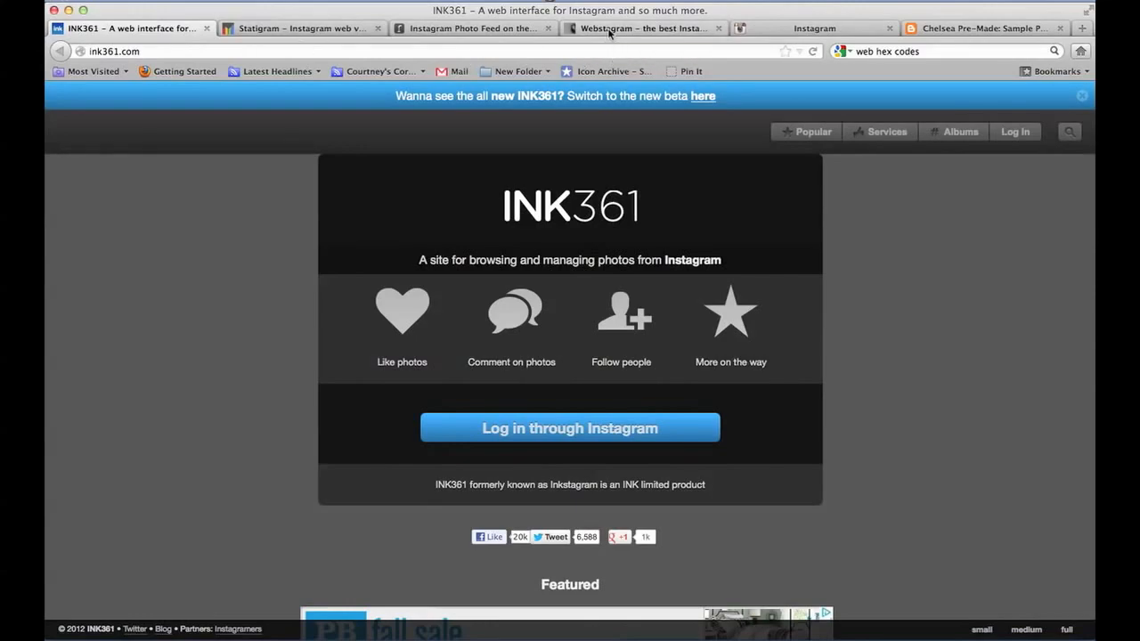
{"action": "left_click", "coordinate": [641, 28]}
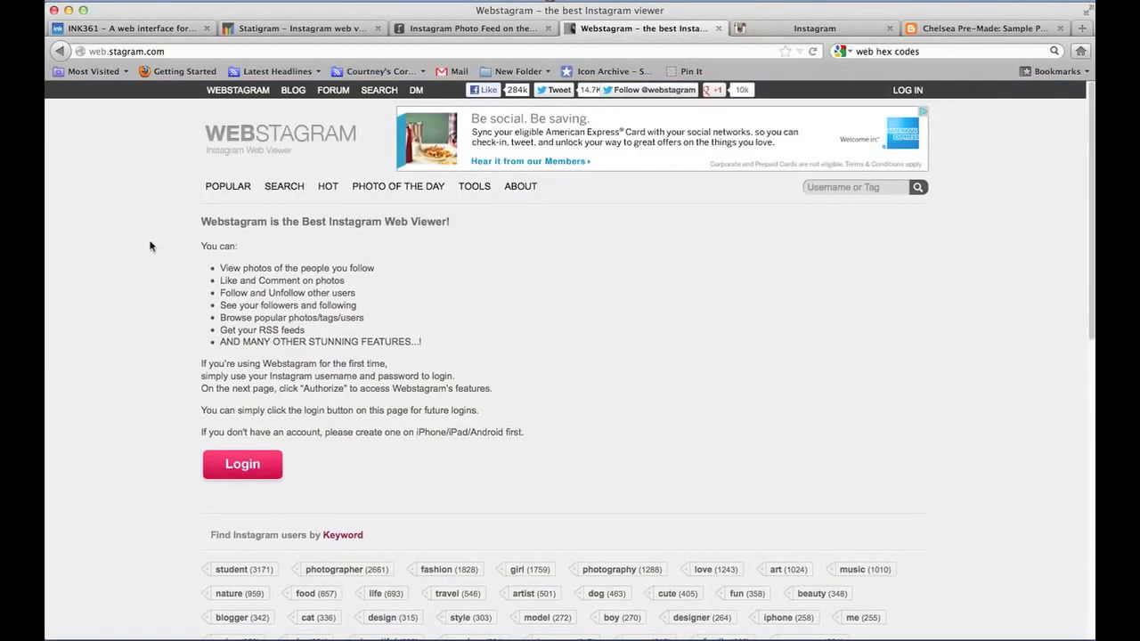
{"action": "mouse_move", "coordinate": [103, 90]}
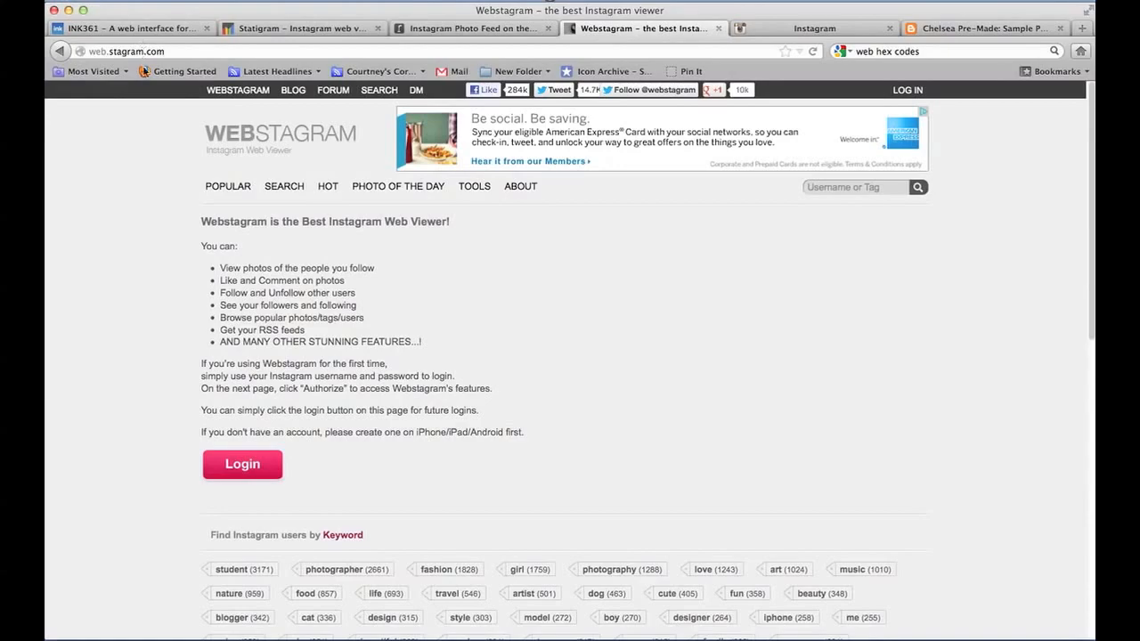
{"action": "mouse_move", "coordinate": [149, 177]}
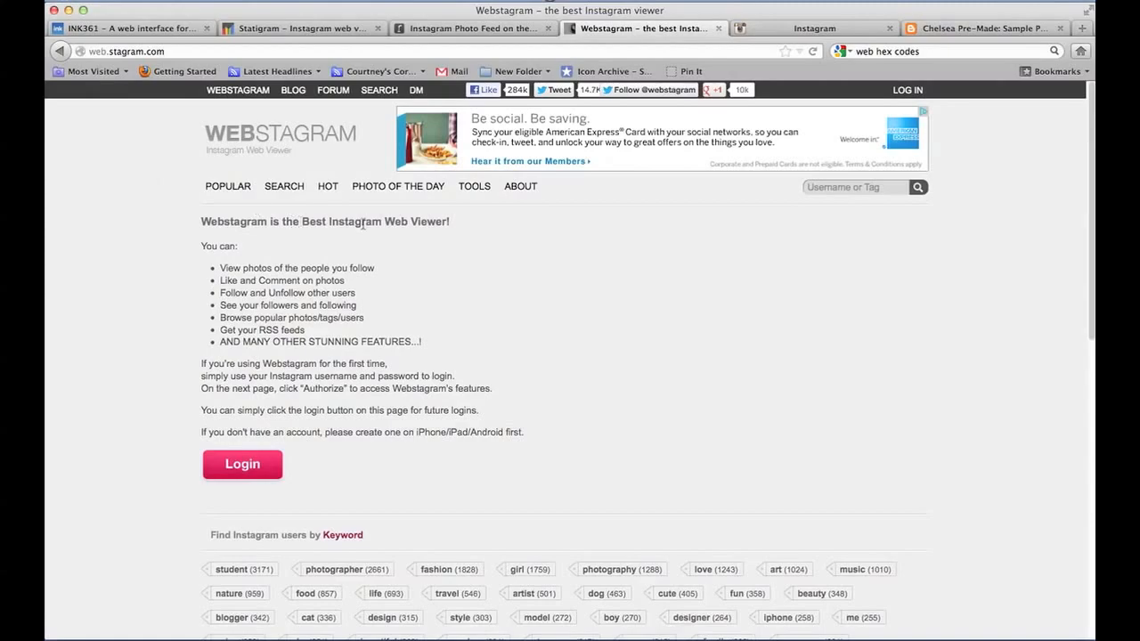
{"action": "mouse_move", "coordinate": [485, 223]}
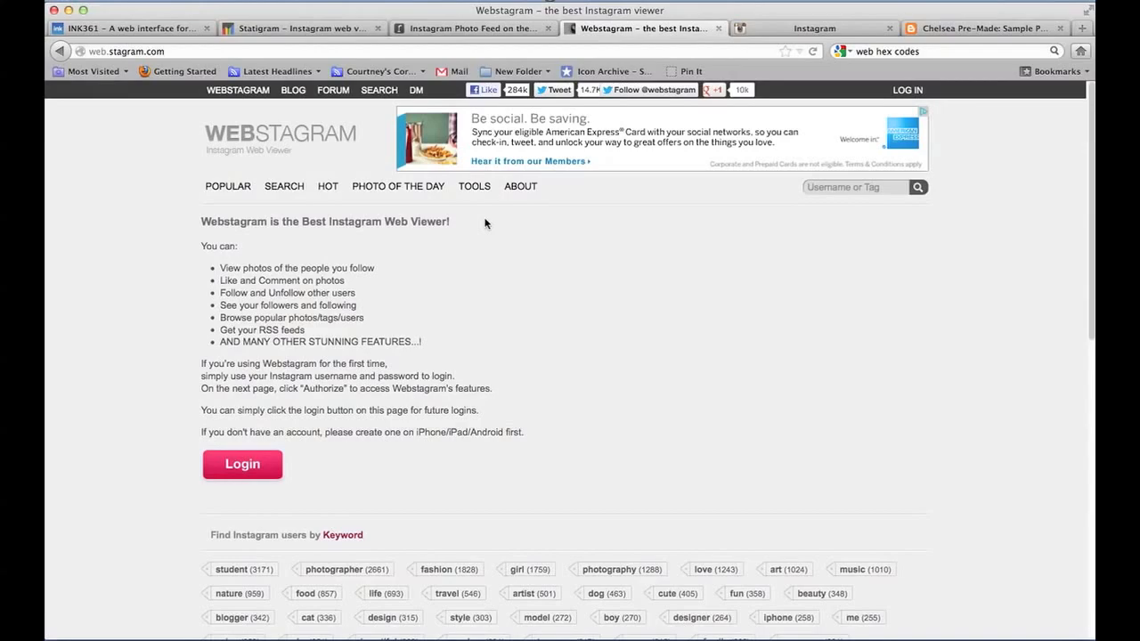
{"action": "mouse_move", "coordinate": [321, 472]}
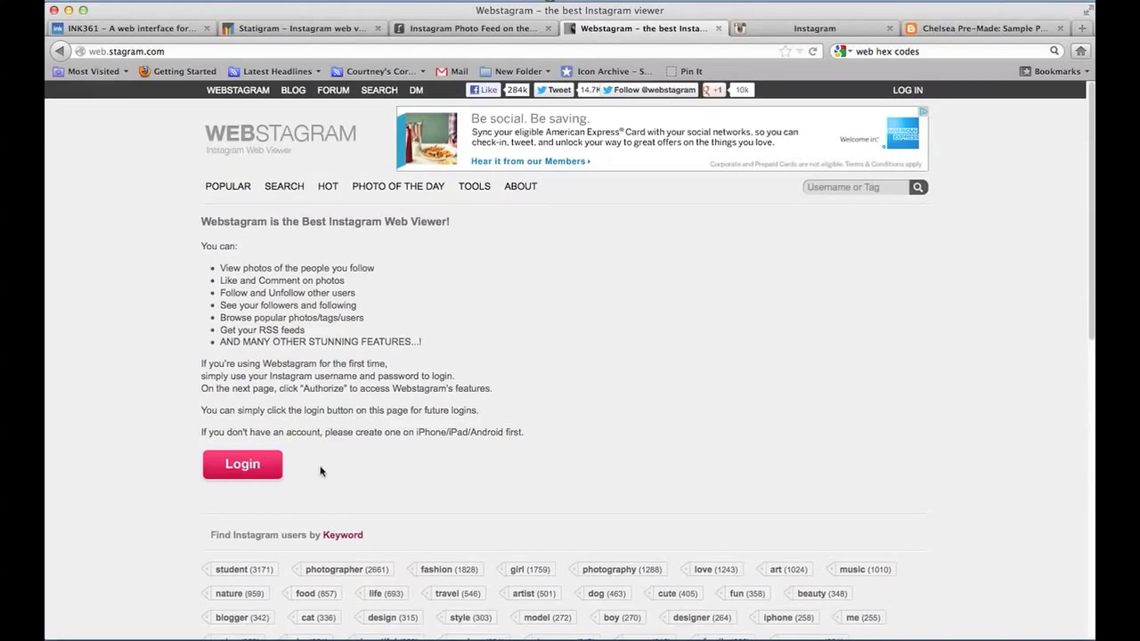
{"action": "mouse_move", "coordinate": [241, 402]}
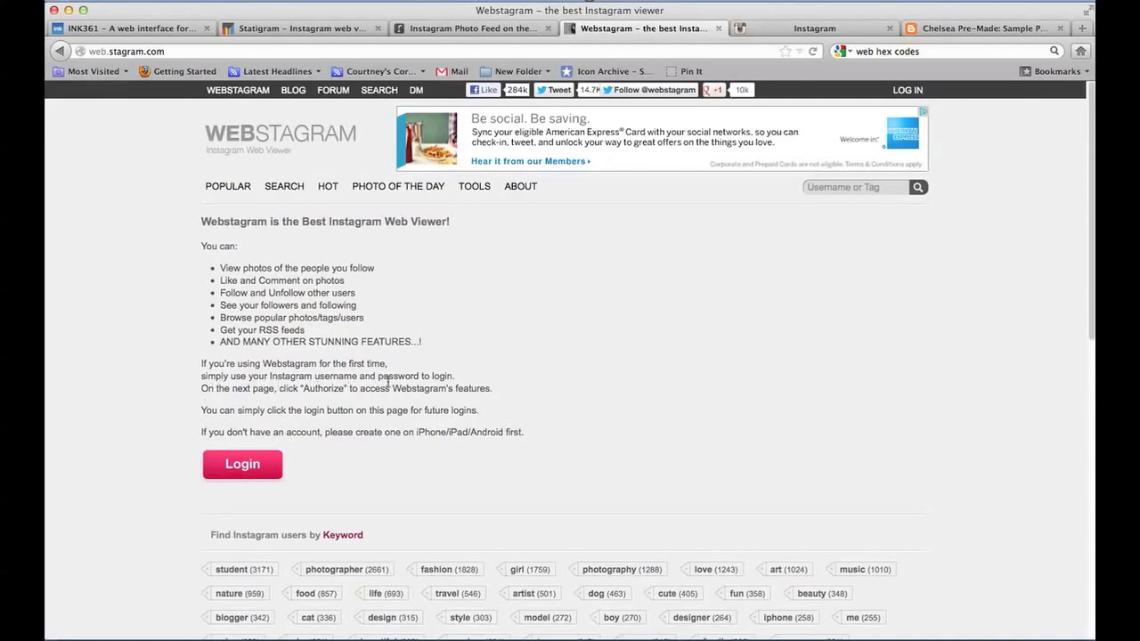
{"action": "mouse_move", "coordinate": [220, 408]}
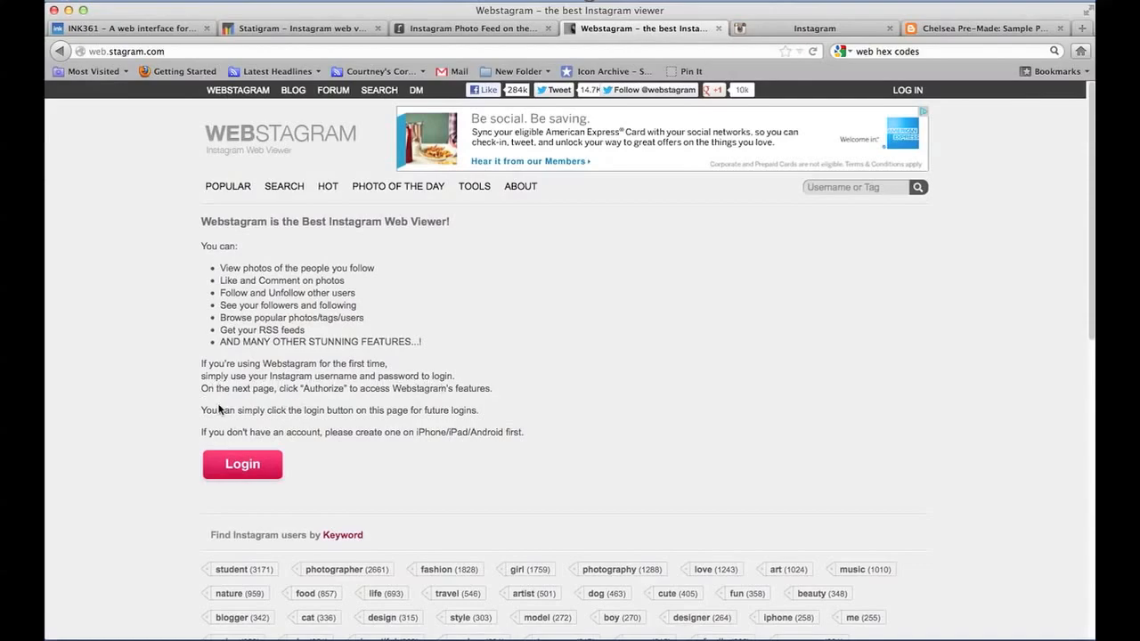
{"action": "mouse_move", "coordinate": [347, 402]}
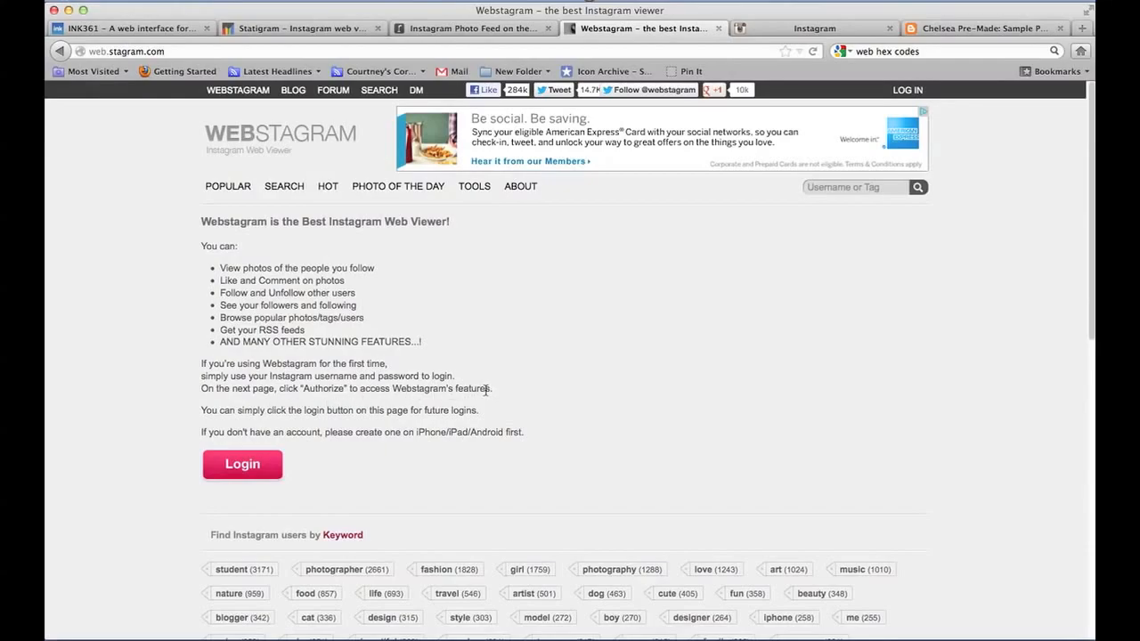
{"action": "mouse_move", "coordinate": [523, 404]}
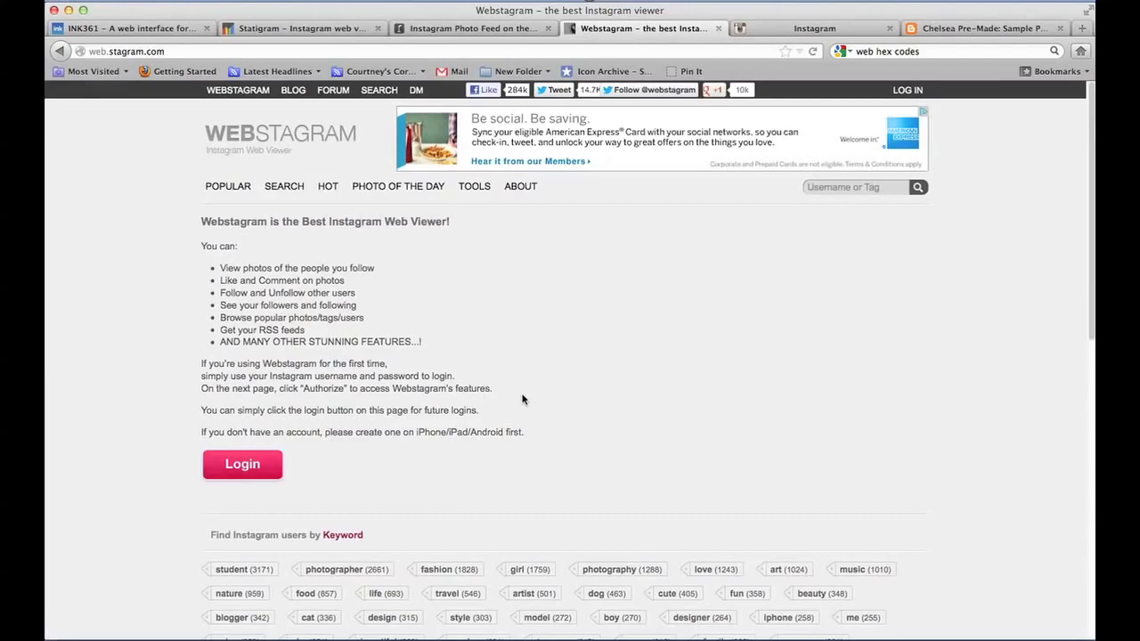
{"action": "mouse_move", "coordinate": [535, 364]}
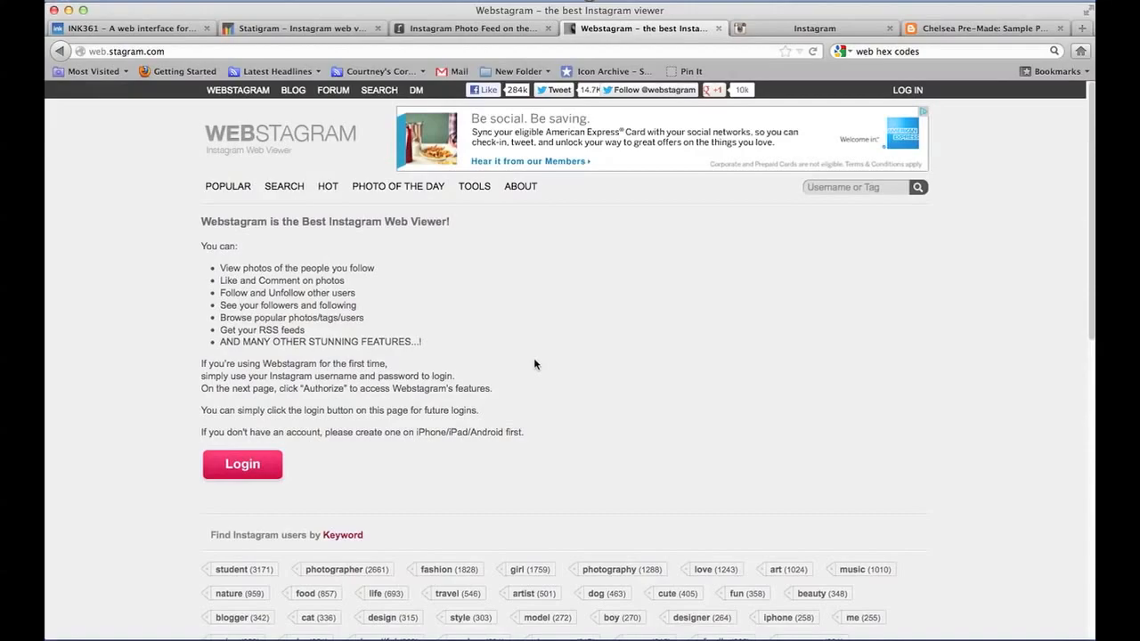
{"action": "mouse_move", "coordinate": [907, 75]}
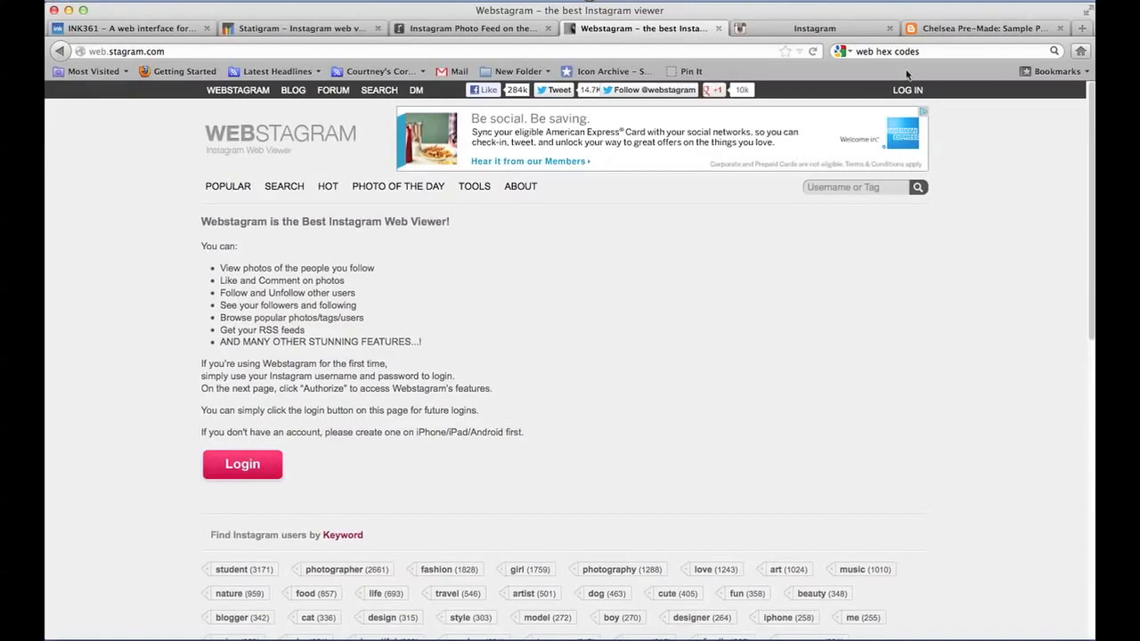
{"action": "mouse_move", "coordinate": [784, 208]}
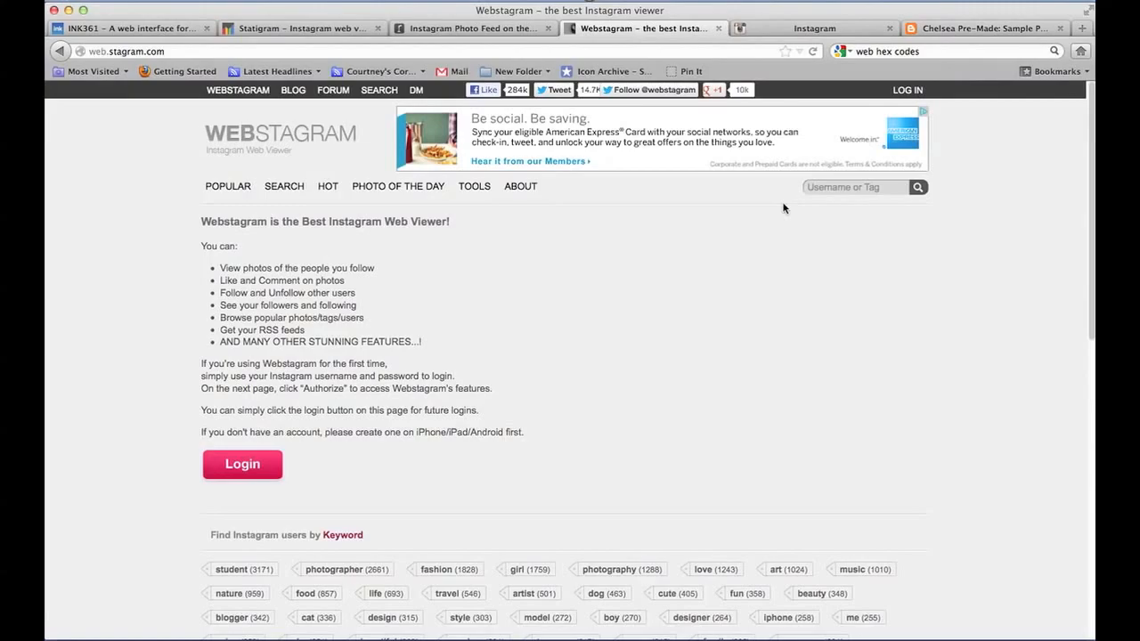
{"action": "mouse_move", "coordinate": [955, 40]}
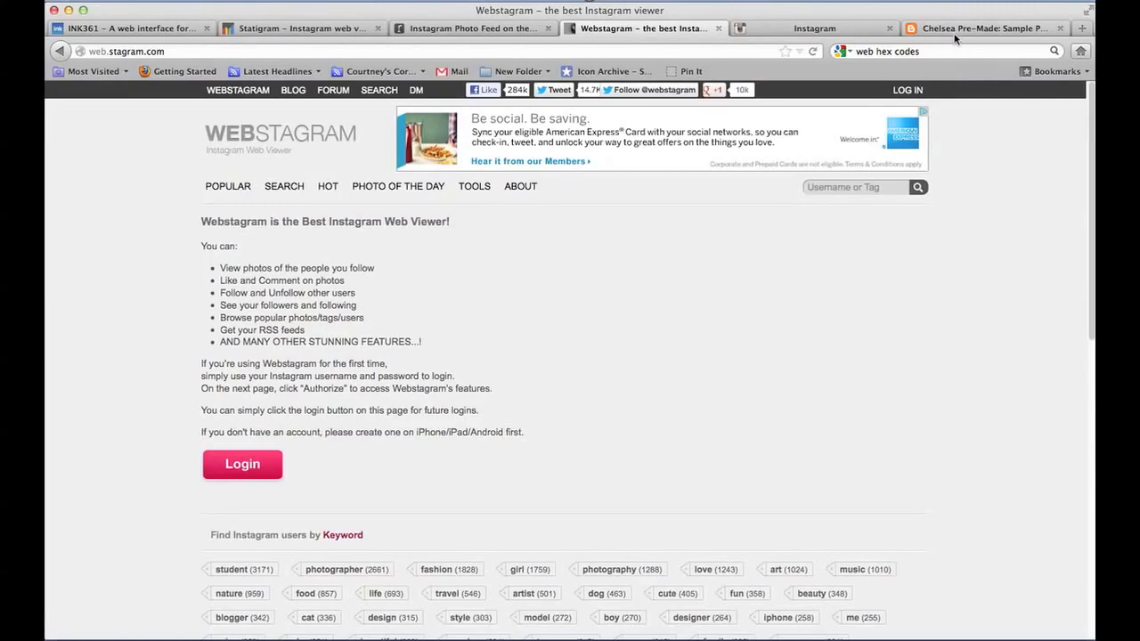
- Return to the 'Chelsea Pre-Made: Sample Post' tab to view the Instagram icon
{"action": "left_click", "coordinate": [980, 28]}
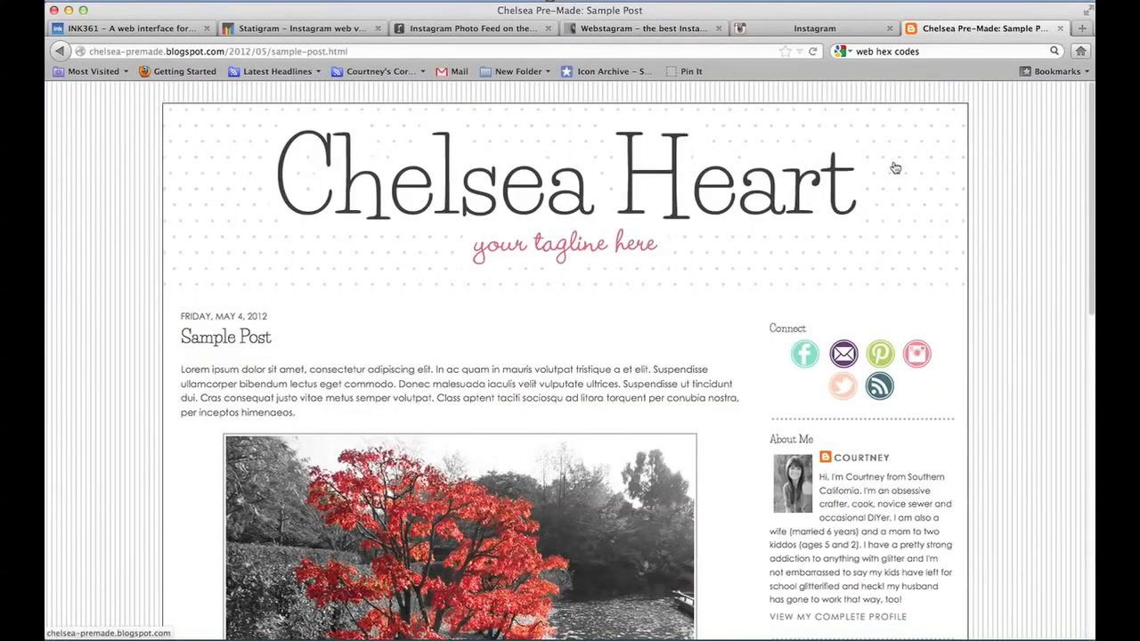
{"action": "mouse_move", "coordinate": [822, 318]}
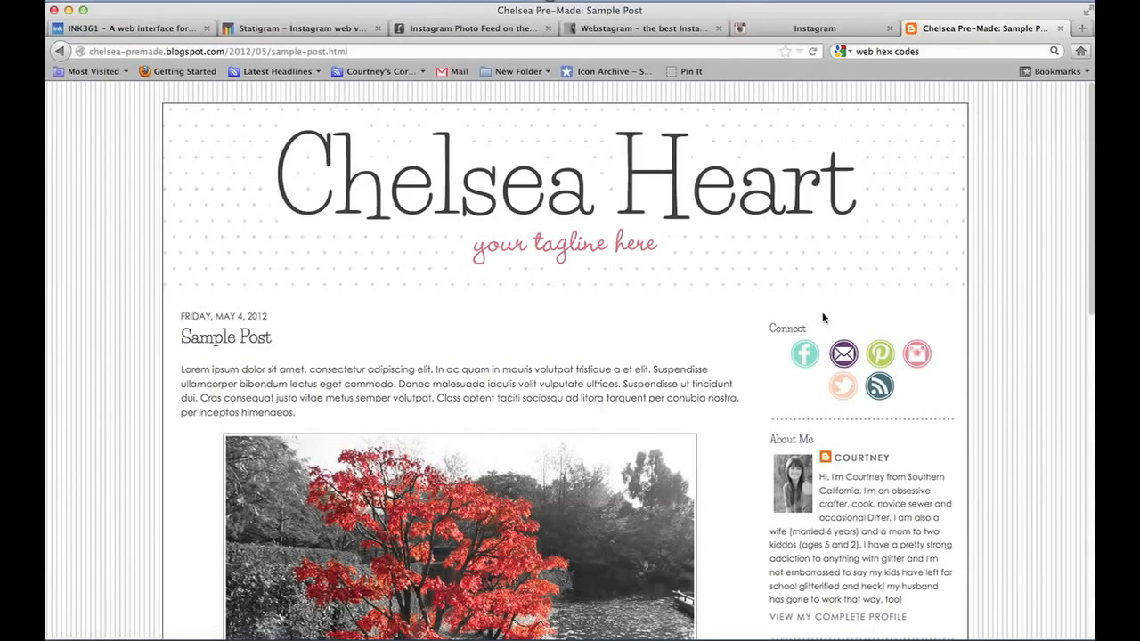
{"action": "mouse_move", "coordinate": [915, 354]}
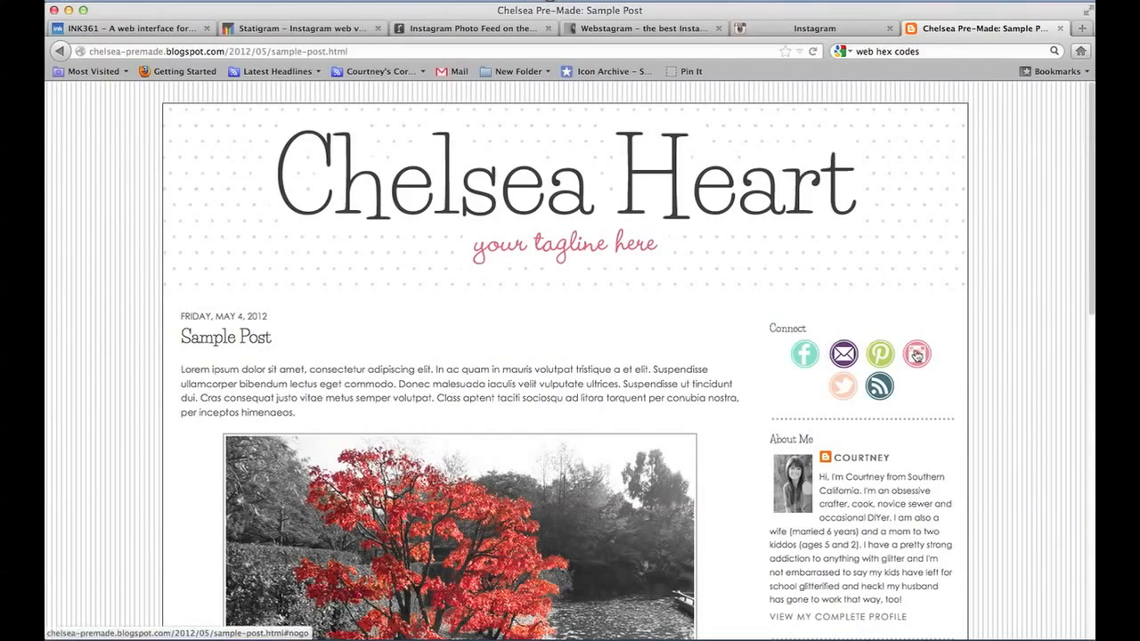
{"action": "mouse_move", "coordinate": [917, 360]}
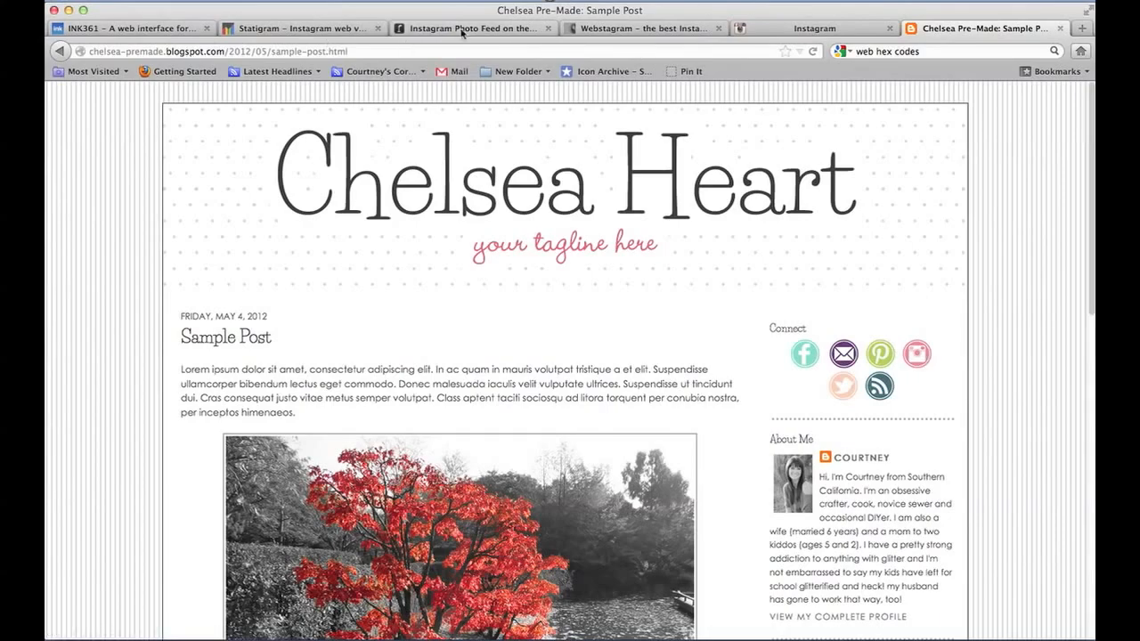
{"action": "mouse_move", "coordinate": [454, 71]}
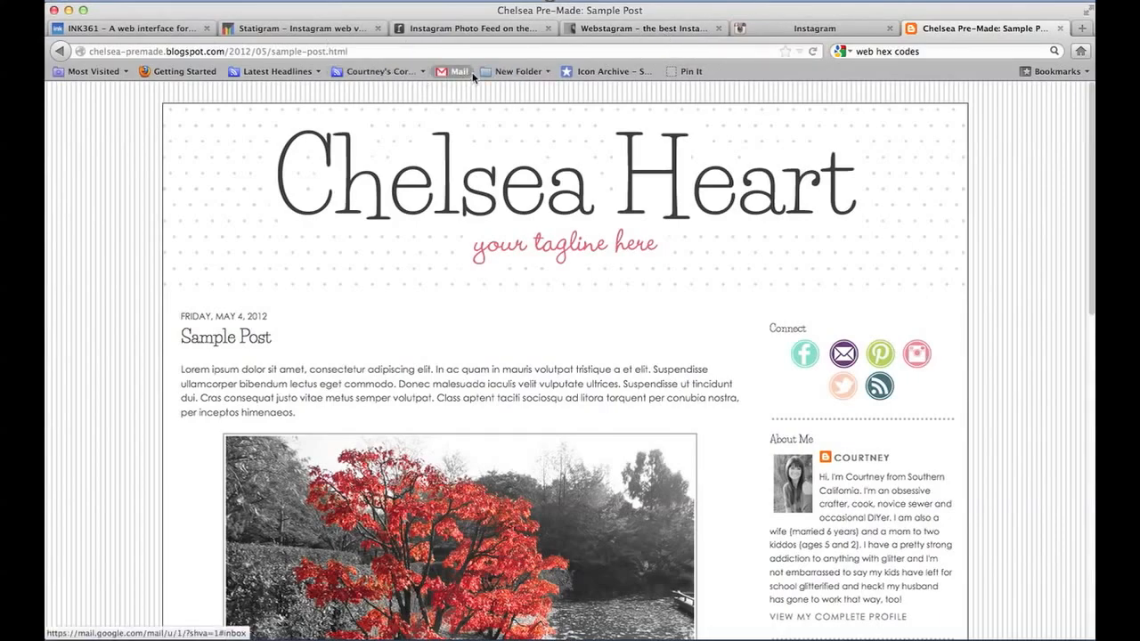
{"action": "mouse_move", "coordinate": [811, 287]}
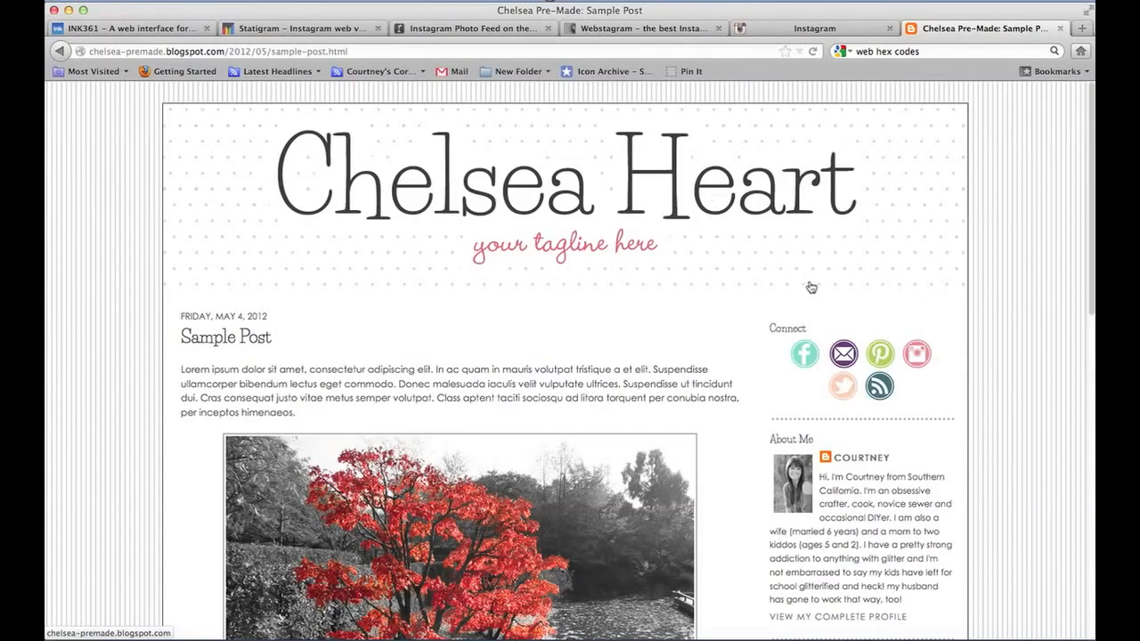
{"action": "mouse_move", "coordinate": [903, 318]}
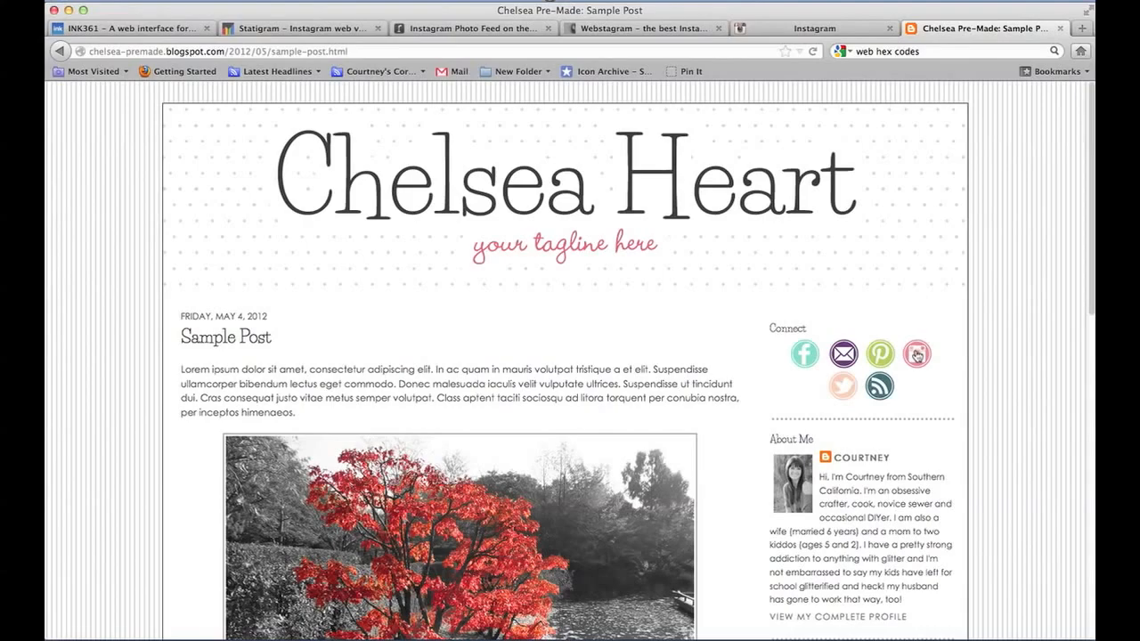
{"action": "mouse_move", "coordinate": [916, 360]}
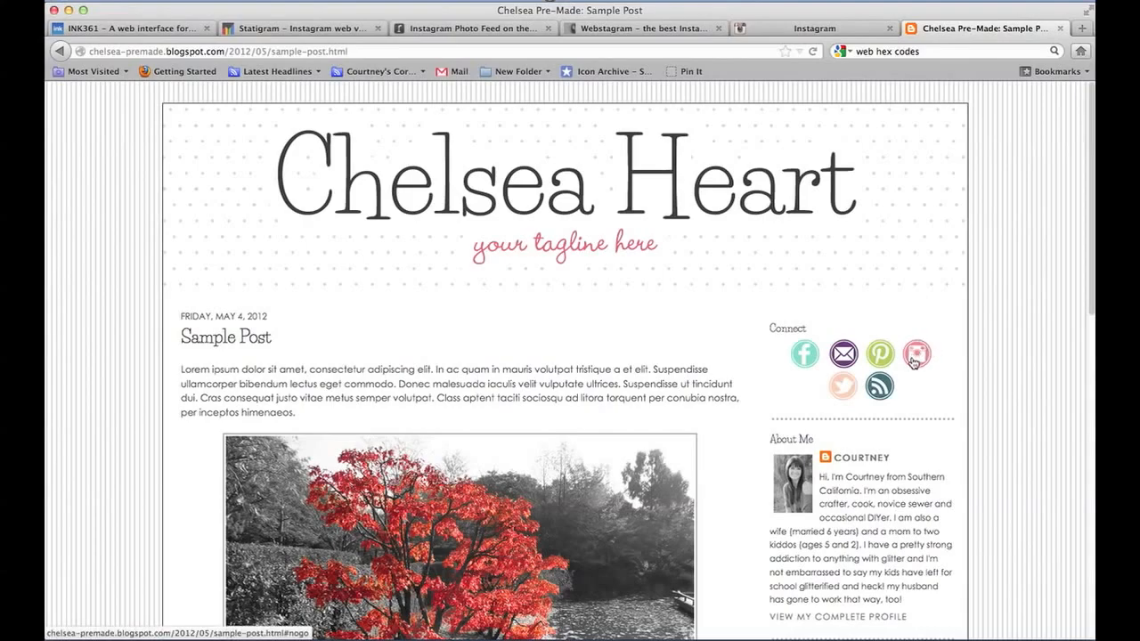
{"action": "mouse_move", "coordinate": [916, 365]}
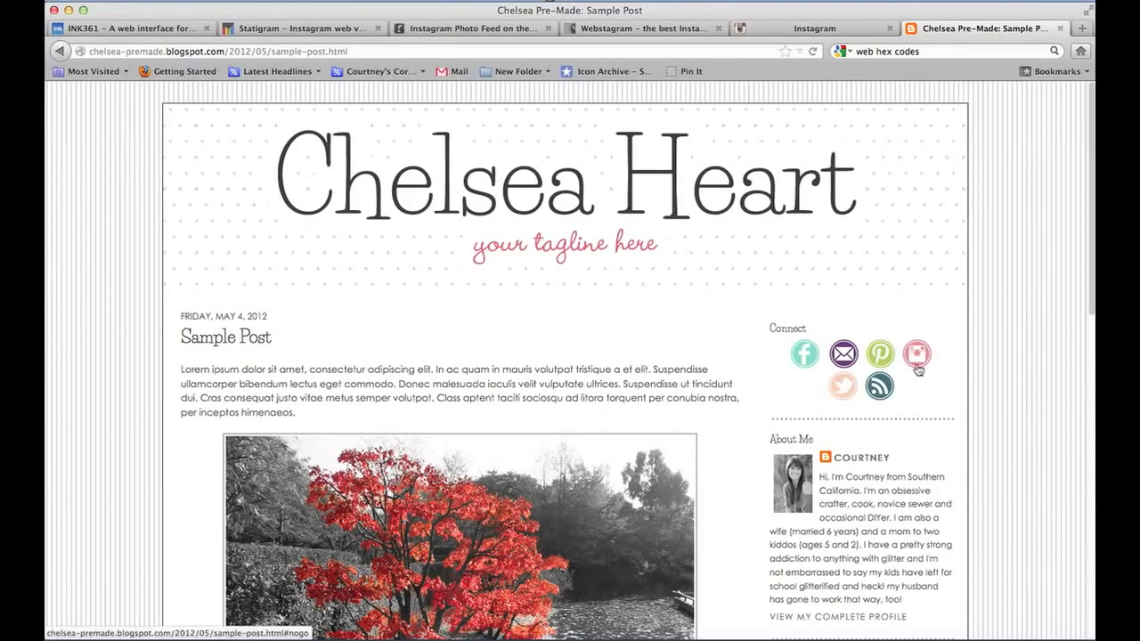
{"action": "mouse_move", "coordinate": [646, 40]}
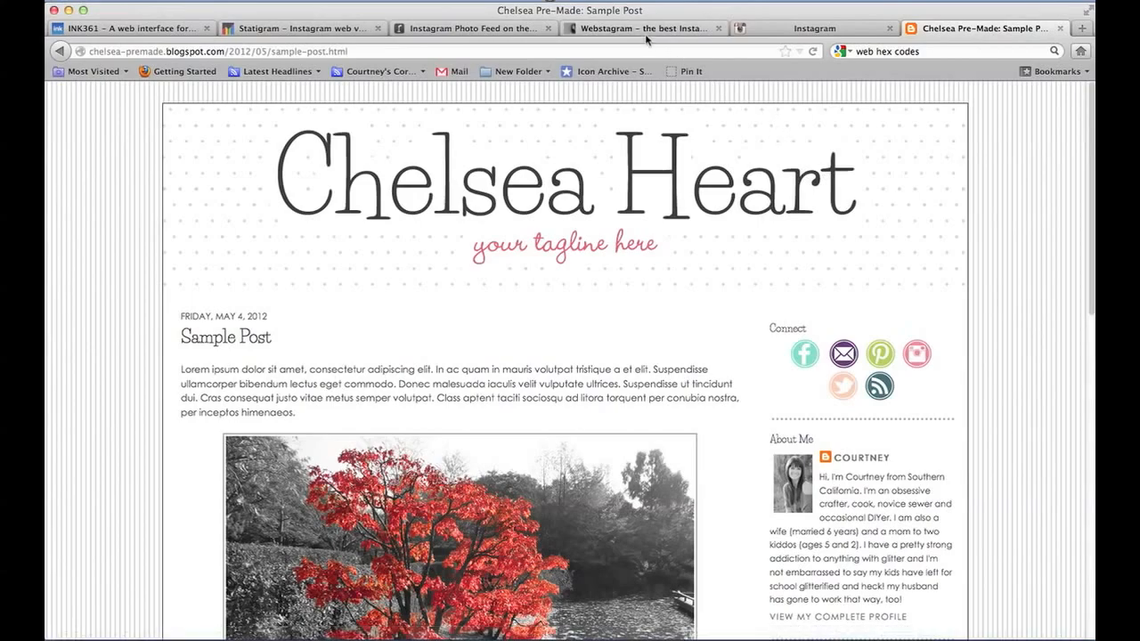
{"action": "mouse_move", "coordinate": [646, 27]}
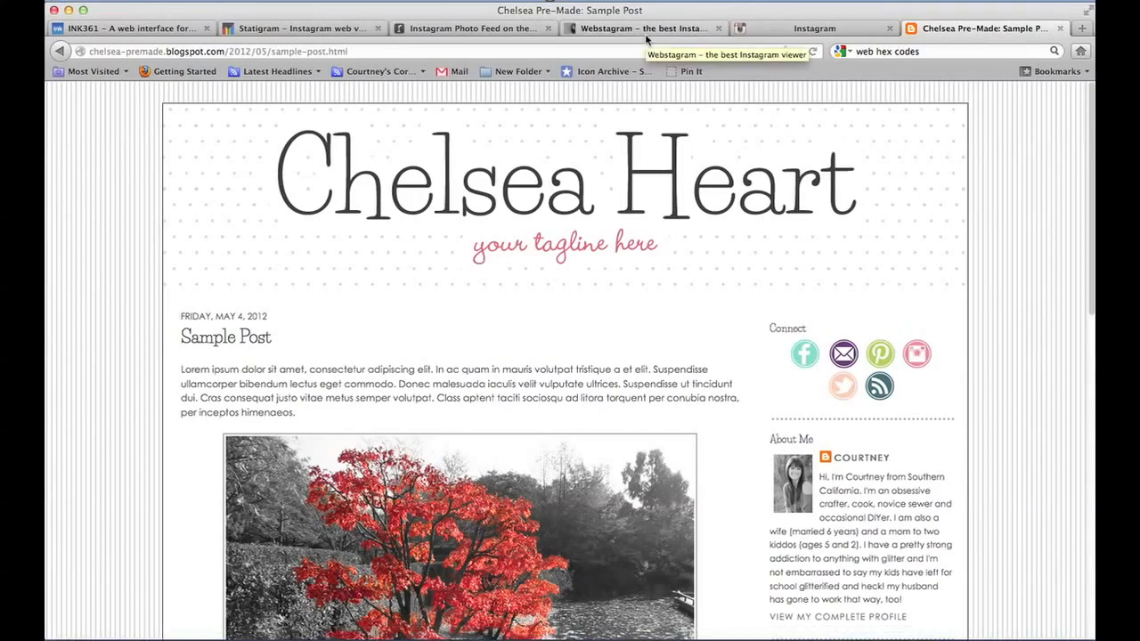